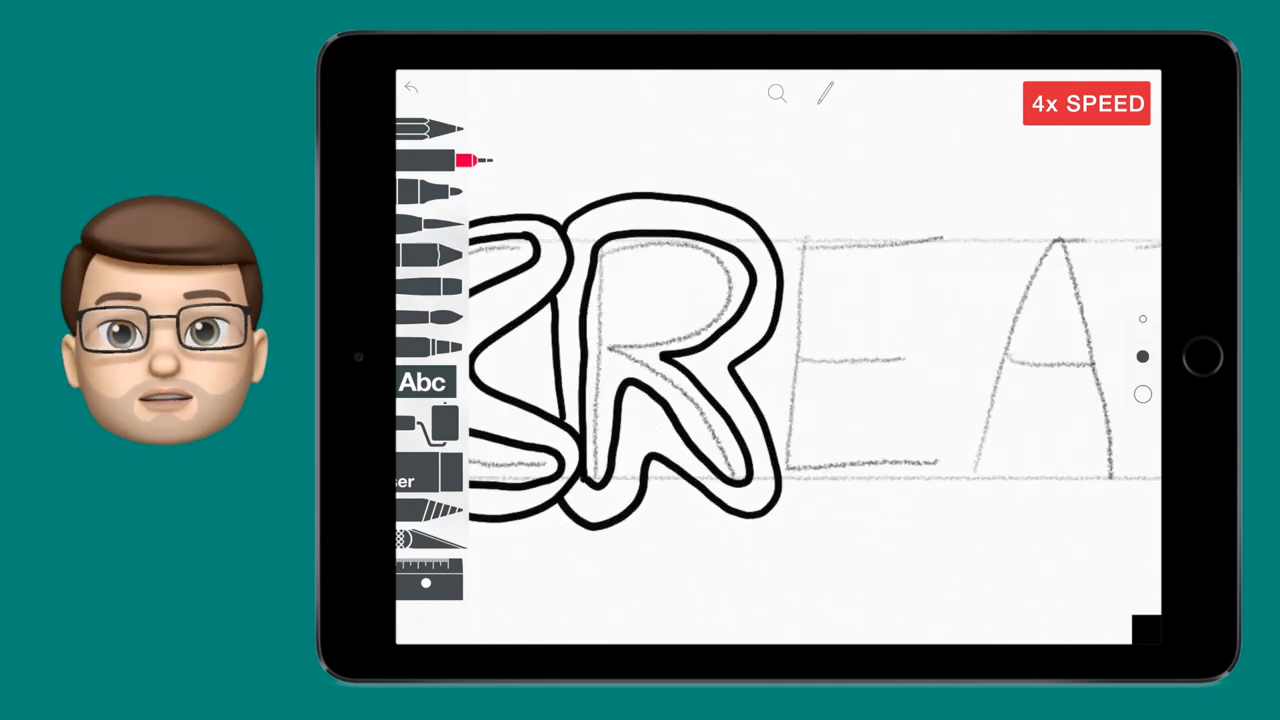
- Trace a rounded black marker outline around the sketched letter E
{"action": "left_click_drag", "start_coordinate": [790, 220], "coordinate": [940, 460]}
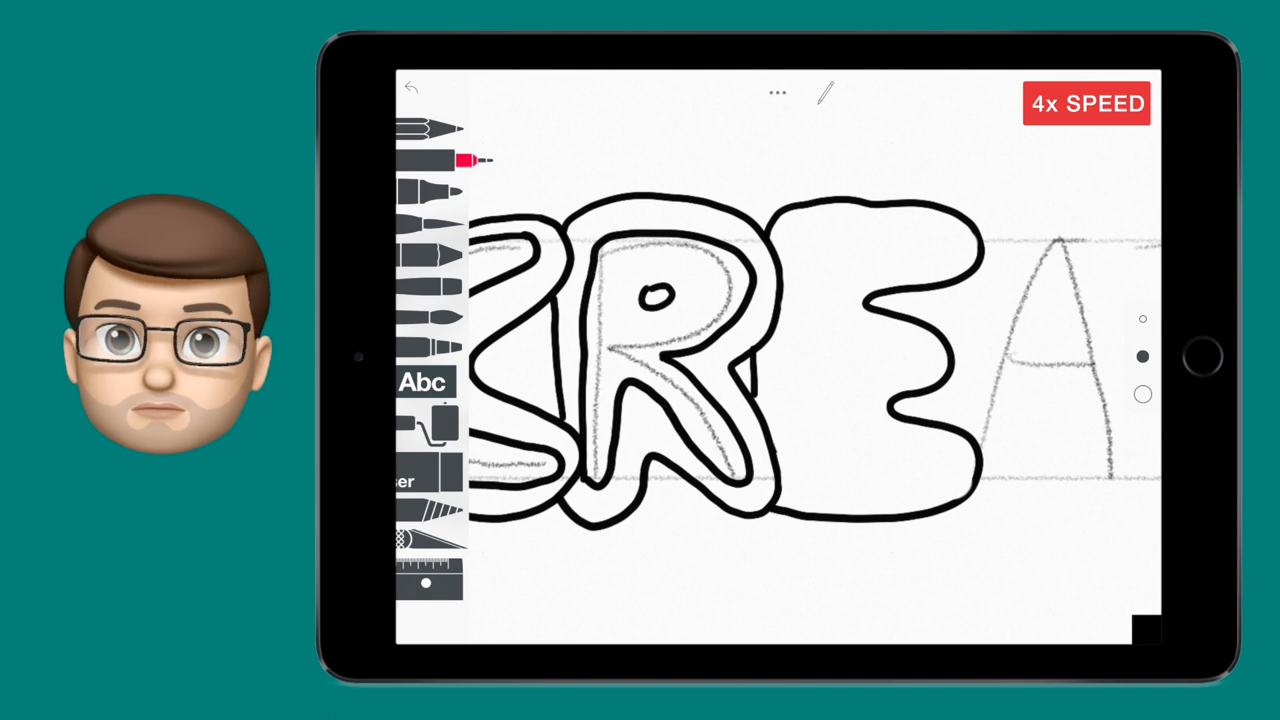
- Bubble-outline the A, T and final E in black marker, then switch to the Eraser
{"action": "left_click", "coordinate": [440, 480]}
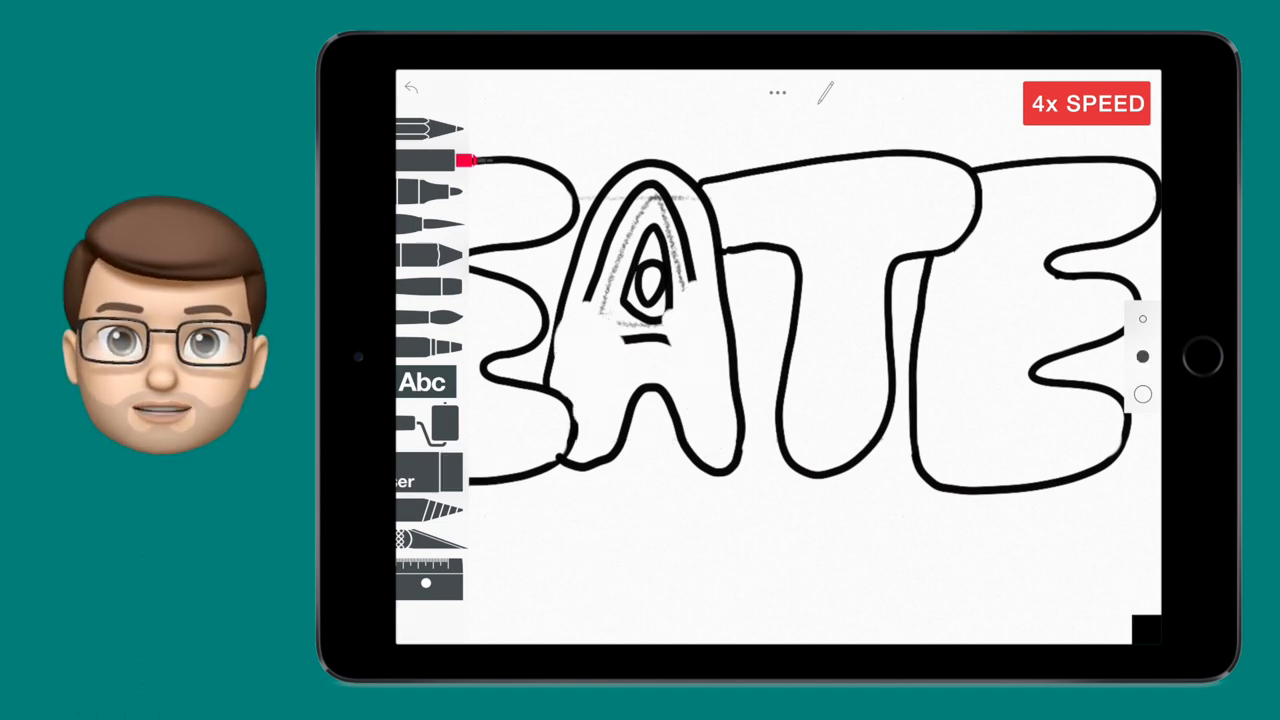
{"action": "left_click", "coordinate": [440, 481]}
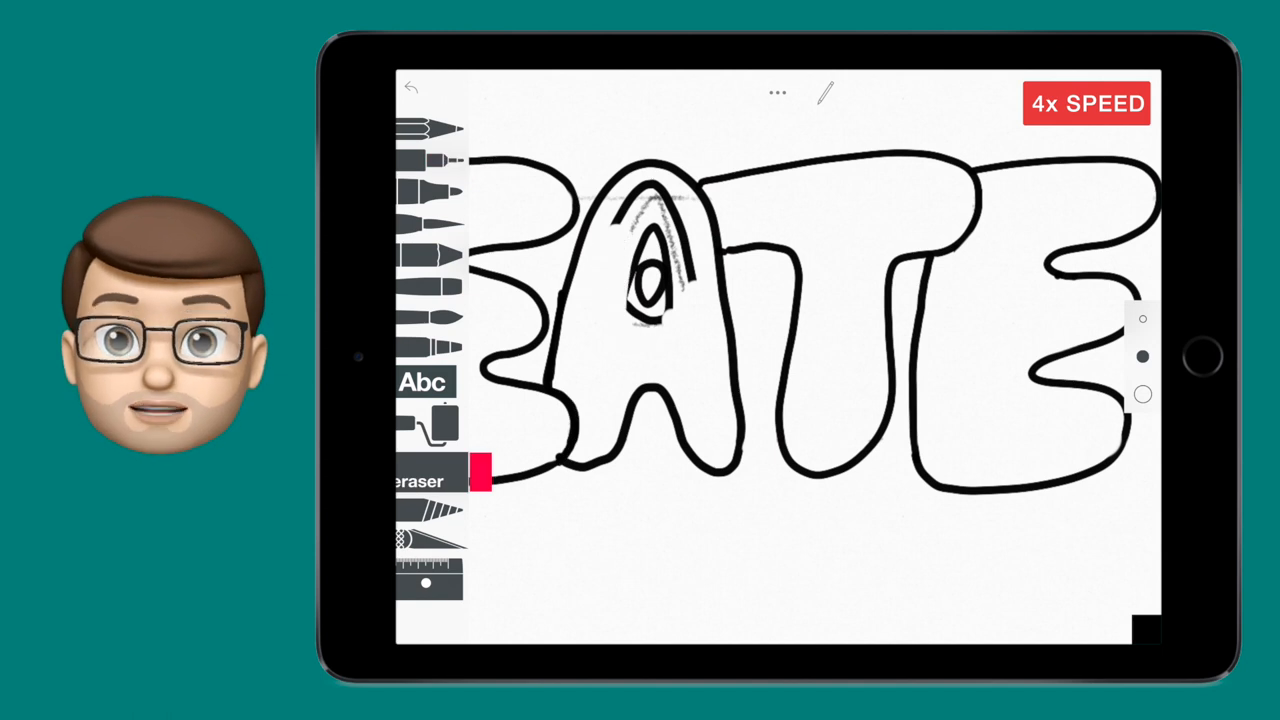